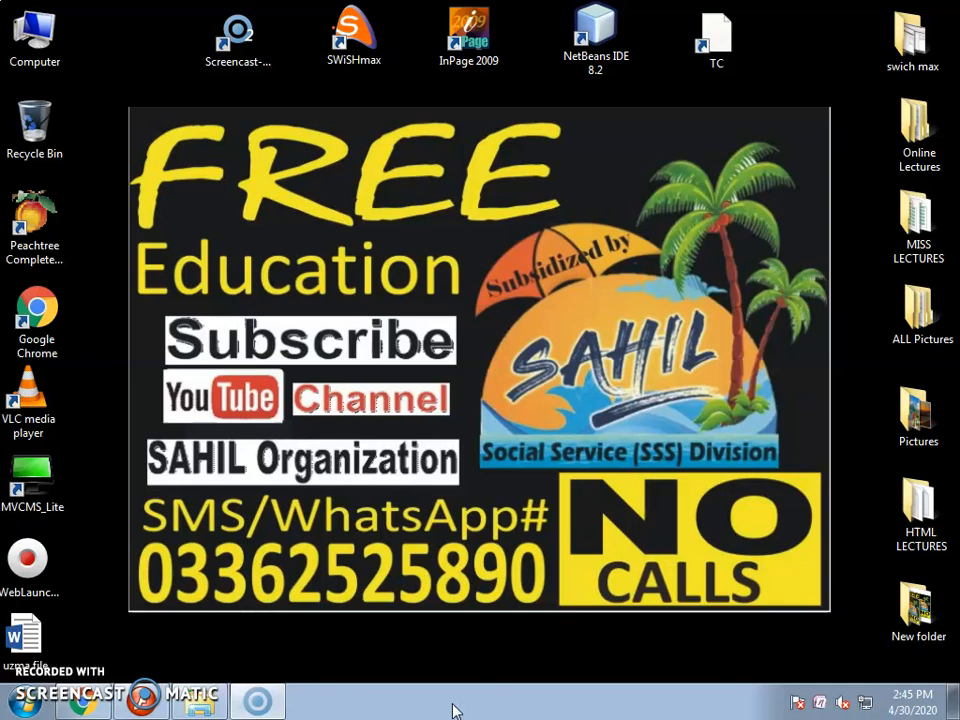
pyautogui.moveTo(460, 698)
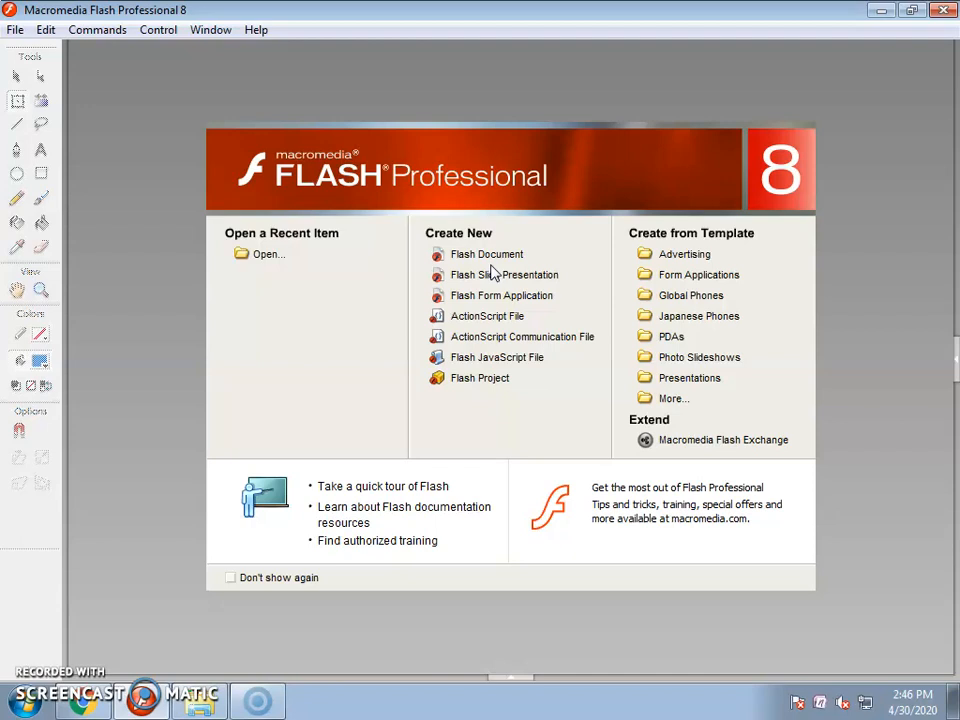
pyautogui.moveTo(500, 265)
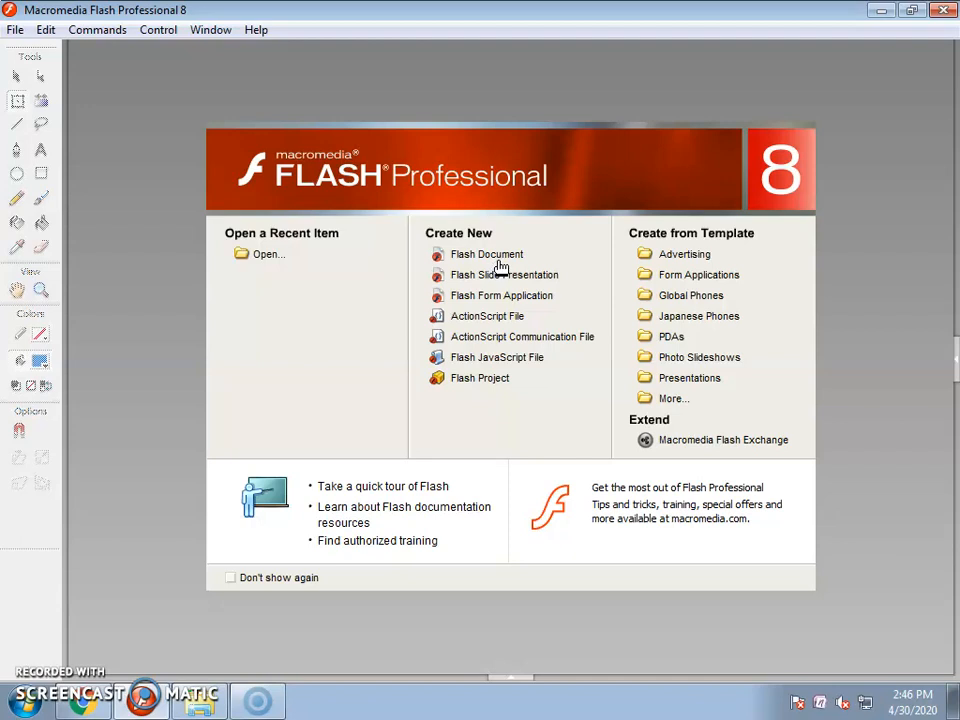
# Step: Create a new blank Flash Document from the Start Page
pyautogui.click(486, 254)
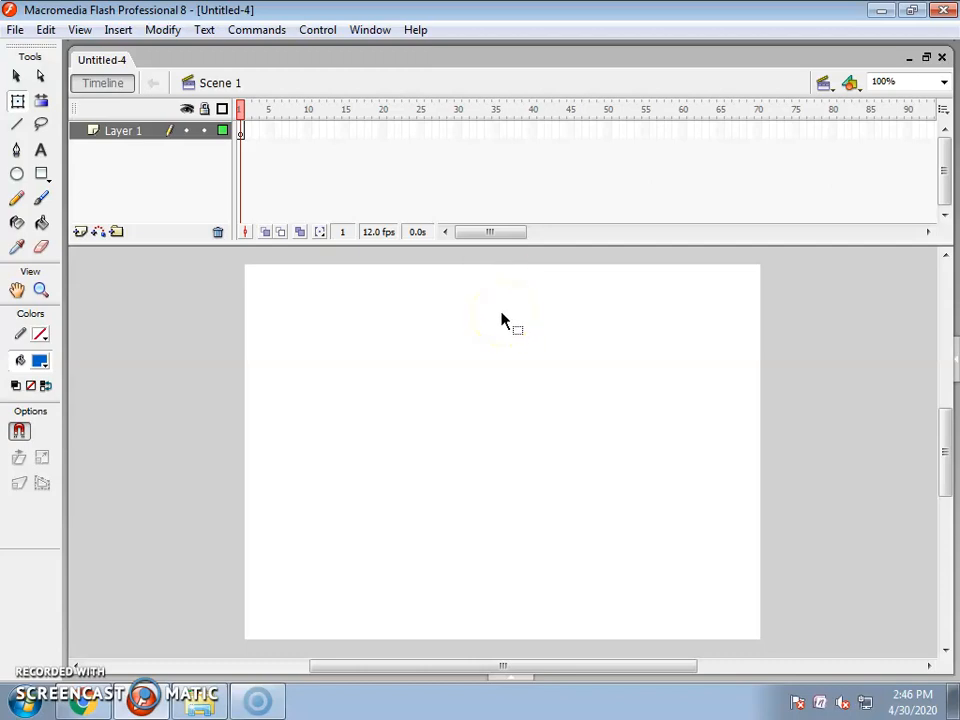
pyautogui.moveTo(16, 29)
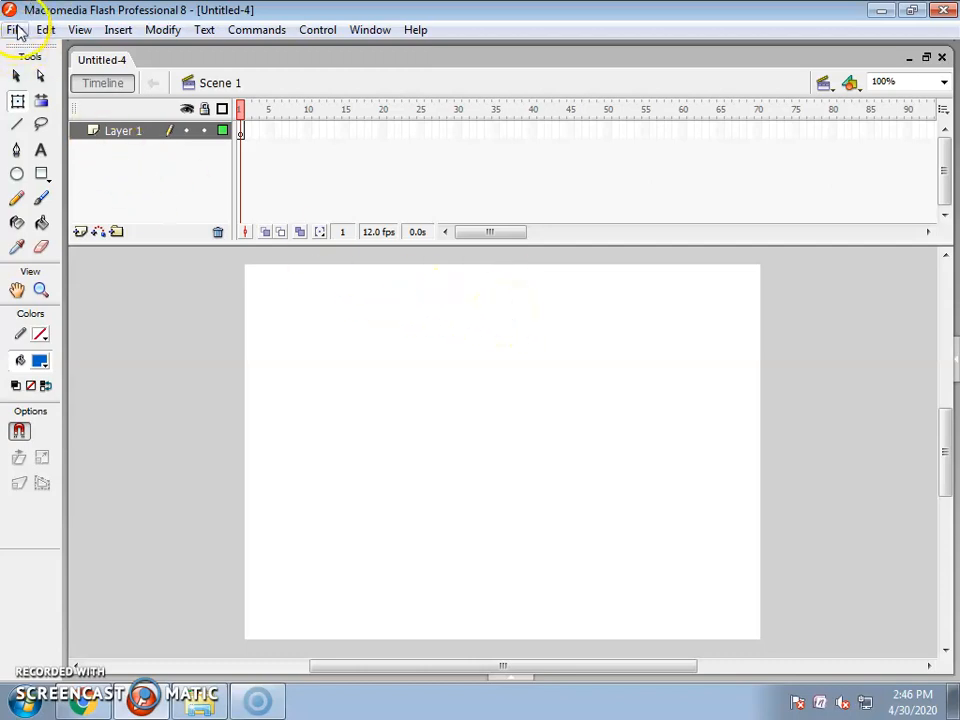
# Step: Import the calligraphy picture to the stage from the ALL Pictures folder
pyautogui.click(15, 29)
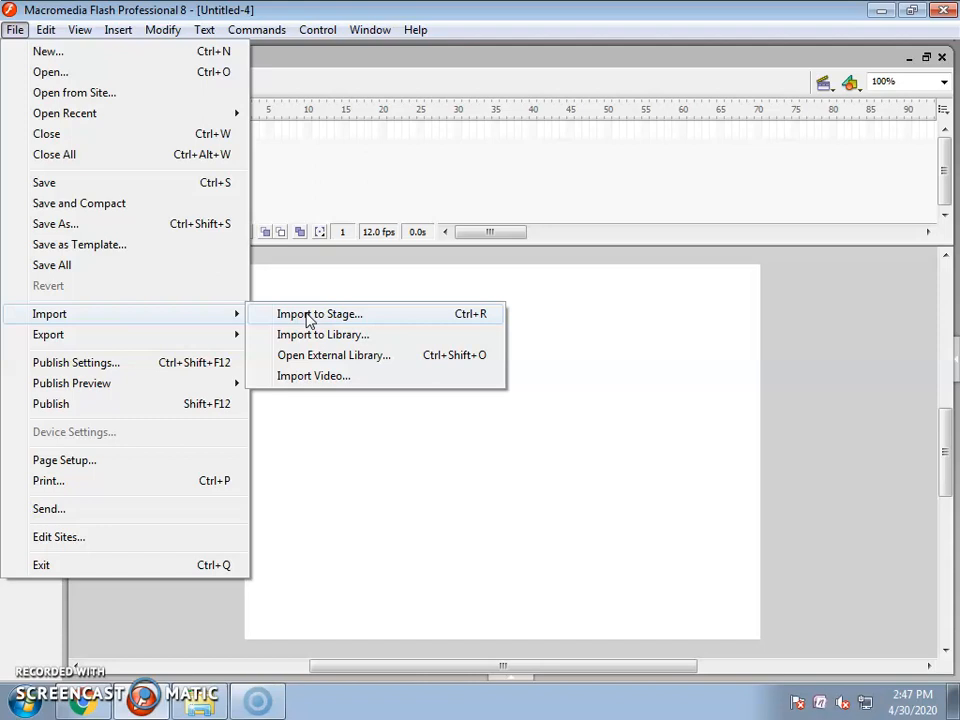
pyautogui.moveTo(345, 325)
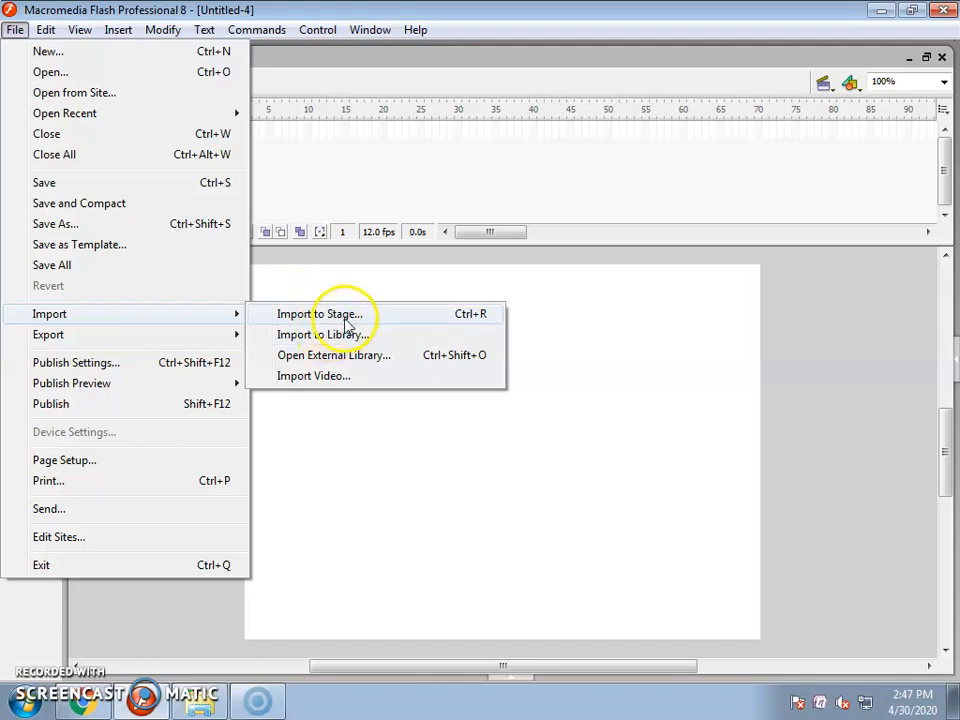
pyautogui.click(320, 313)
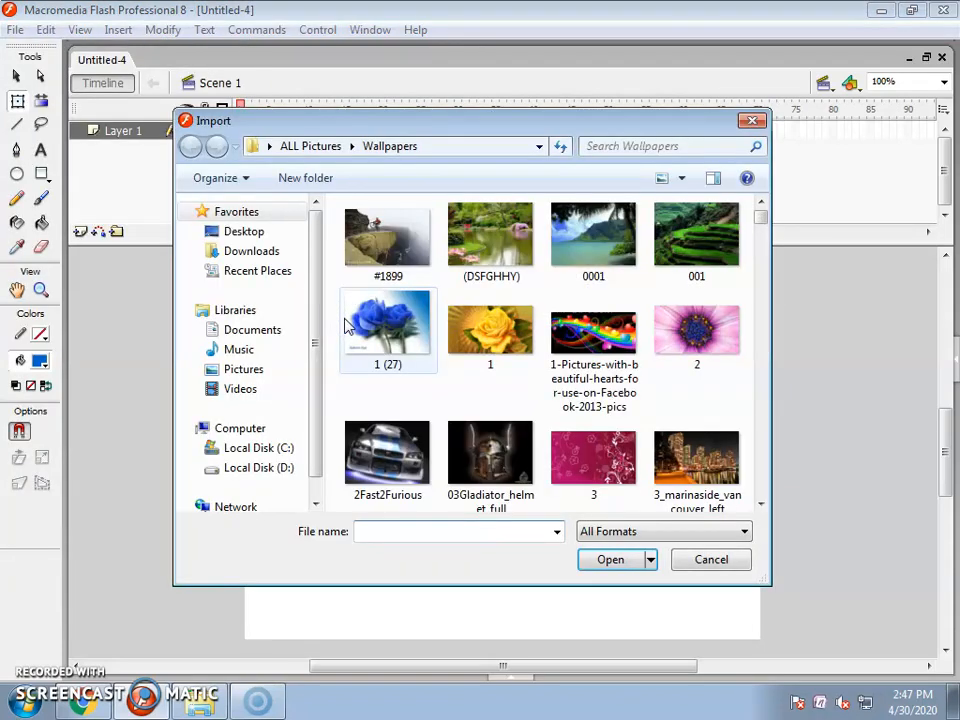
pyautogui.moveTo(752, 78)
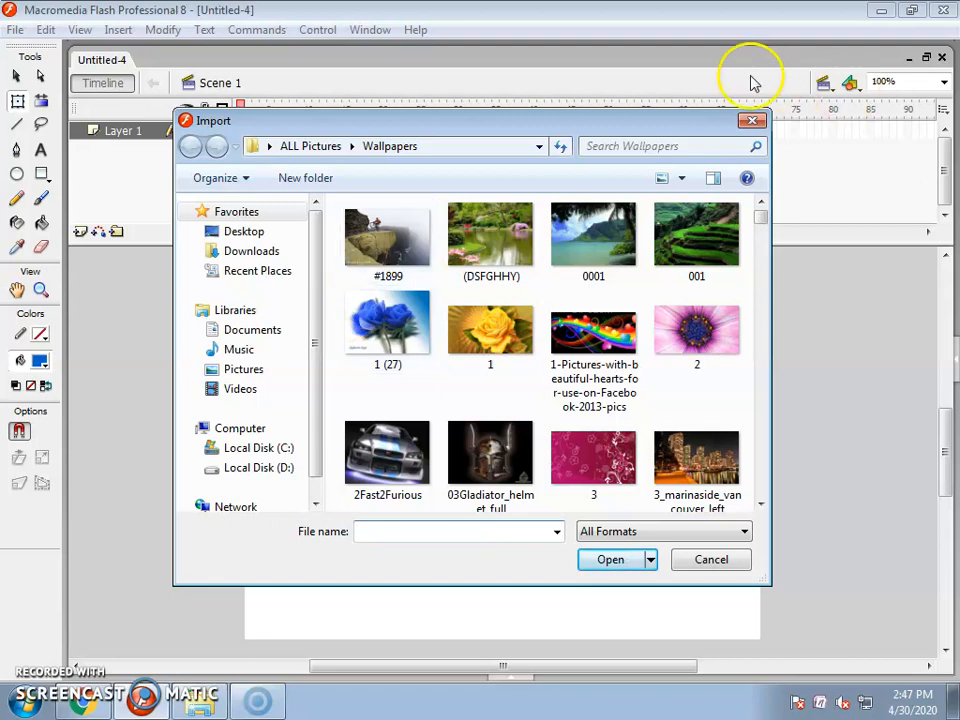
pyautogui.click(190, 146)
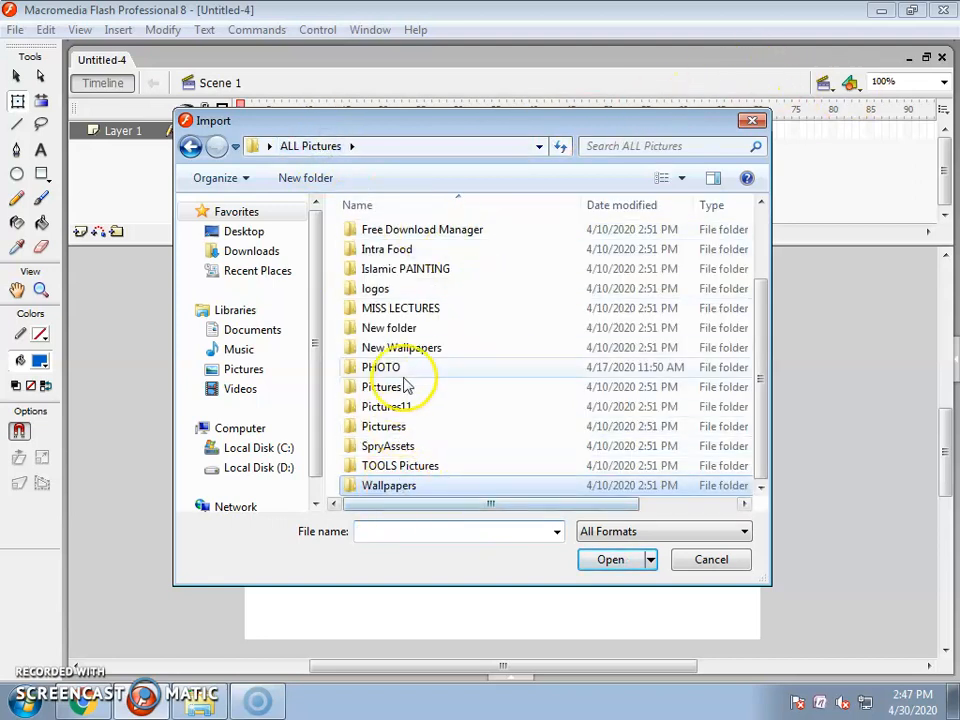
pyautogui.doubleClick(406, 268)
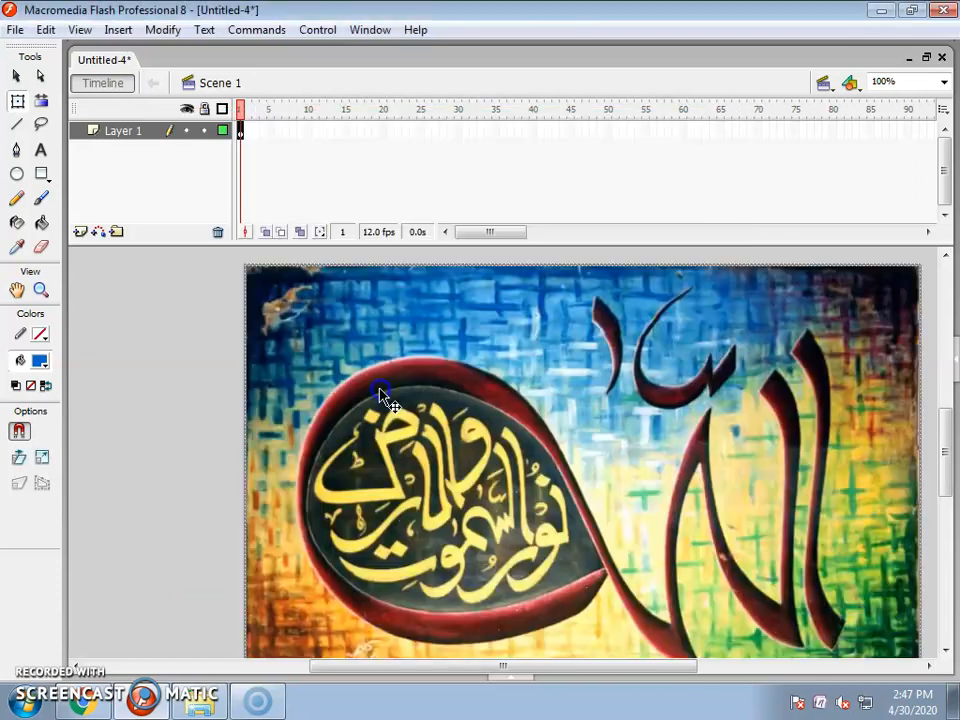
pyautogui.moveTo(528, 393)
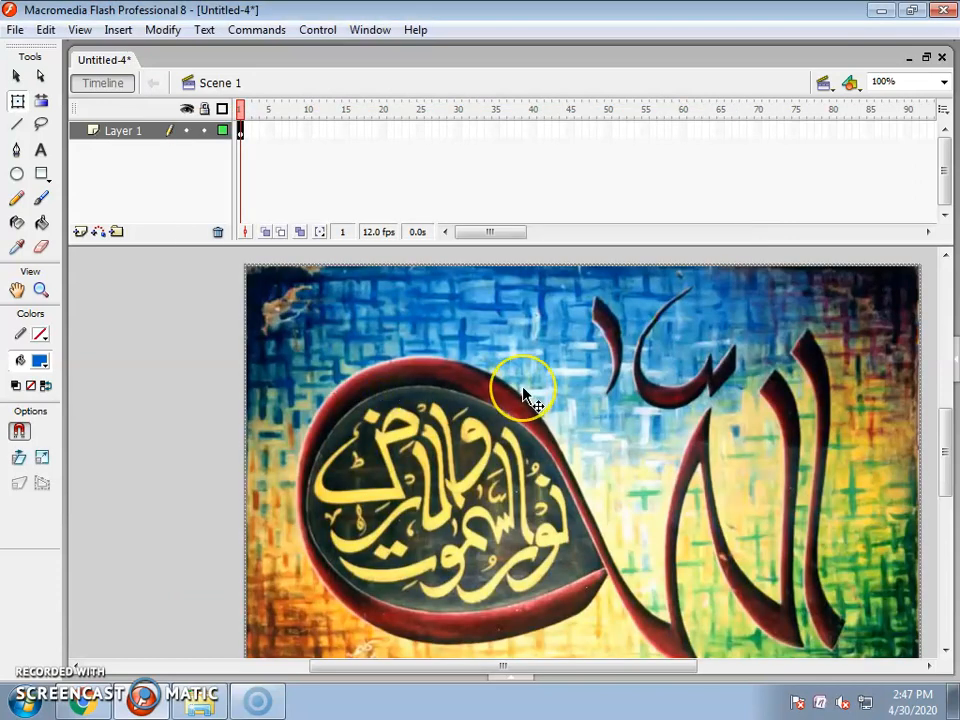
pyautogui.moveTo(527, 395)
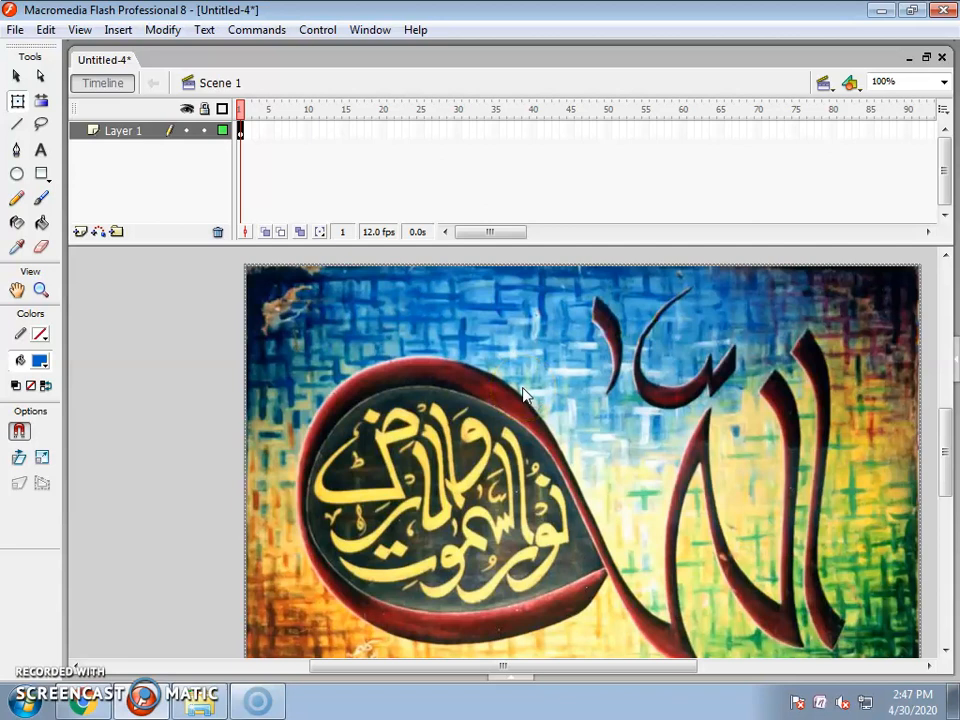
pyautogui.moveTo(25, 120)
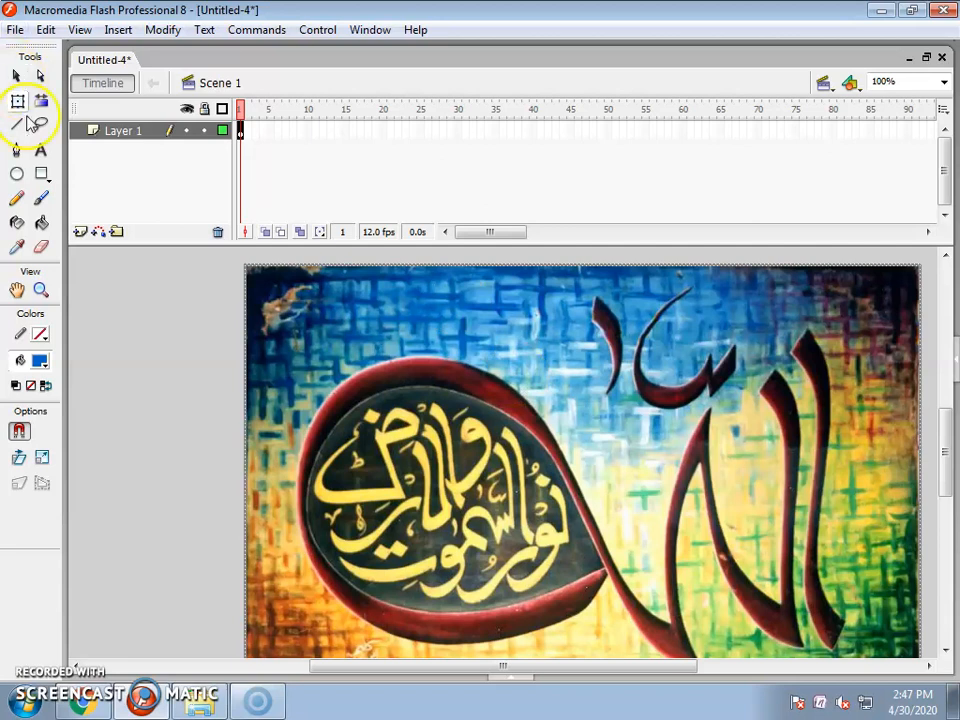
pyautogui.moveTo(18, 102)
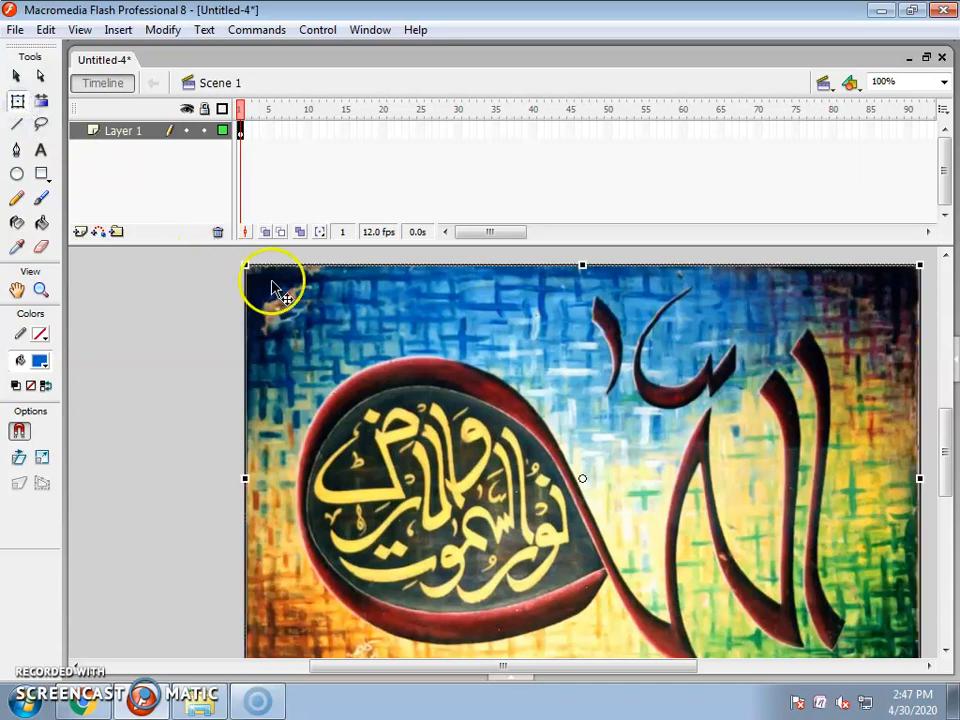
pyautogui.moveTo(247, 270)
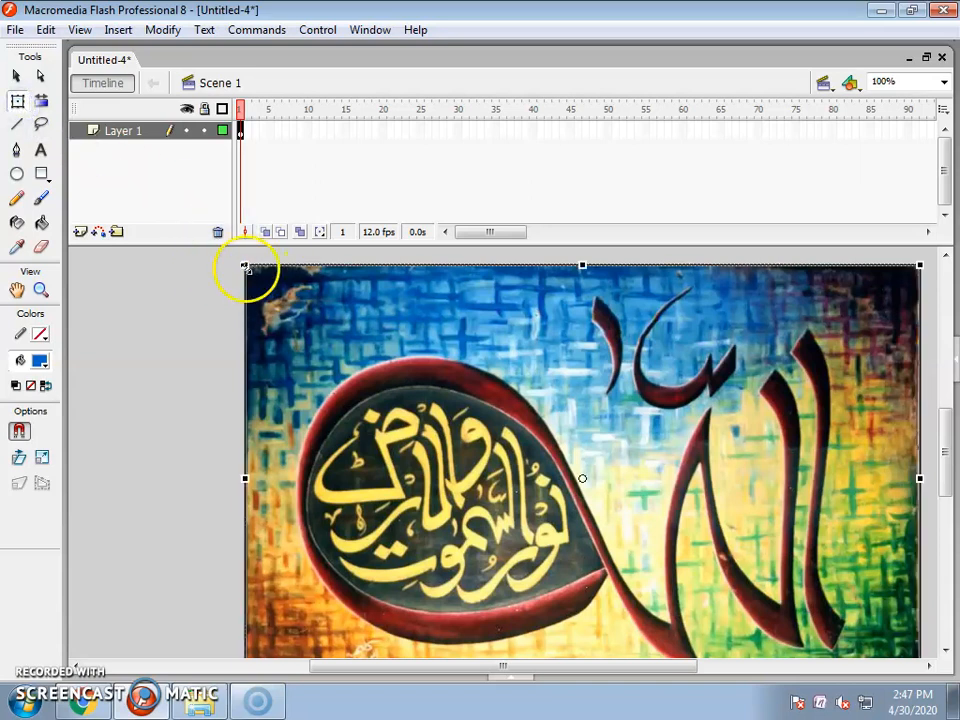
# Step: Shrink the calligraphy picture and move it off-stage to the upper left
pyautogui.moveTo(515, 410); pyautogui.dragTo(655, 550)
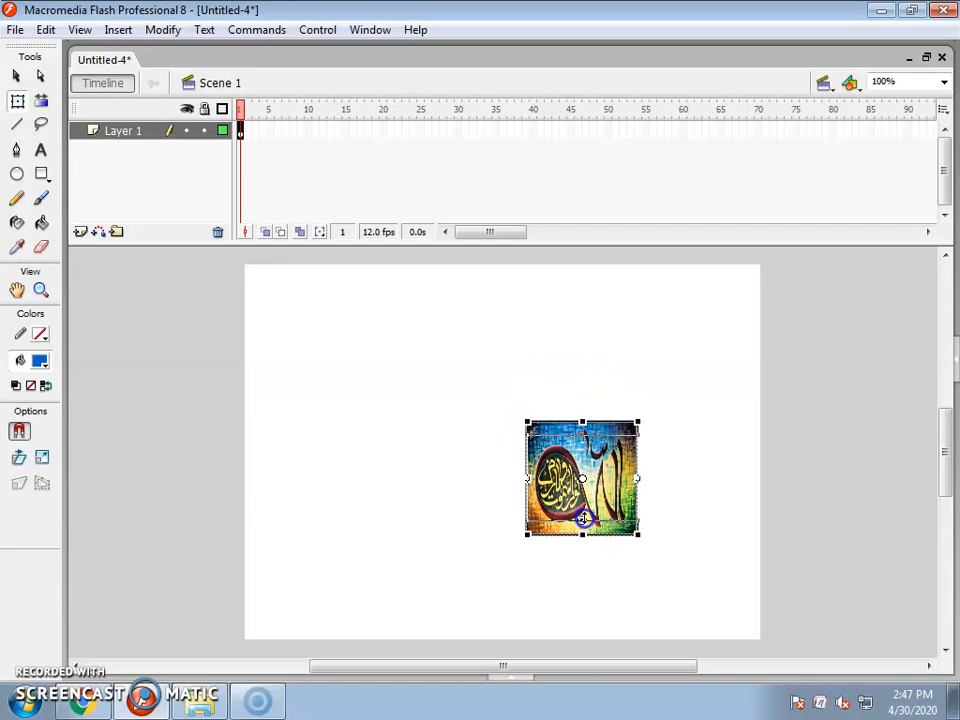
pyautogui.moveTo(583, 536); pyautogui.dragTo(638, 481)
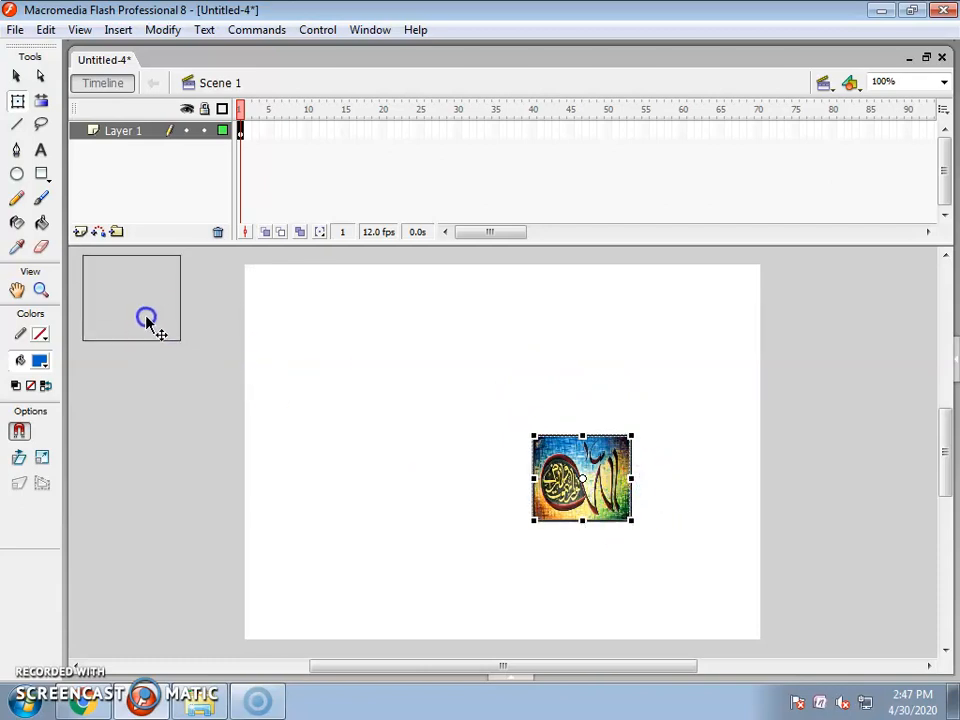
pyautogui.moveTo(582, 478); pyautogui.dragTo(128, 300)
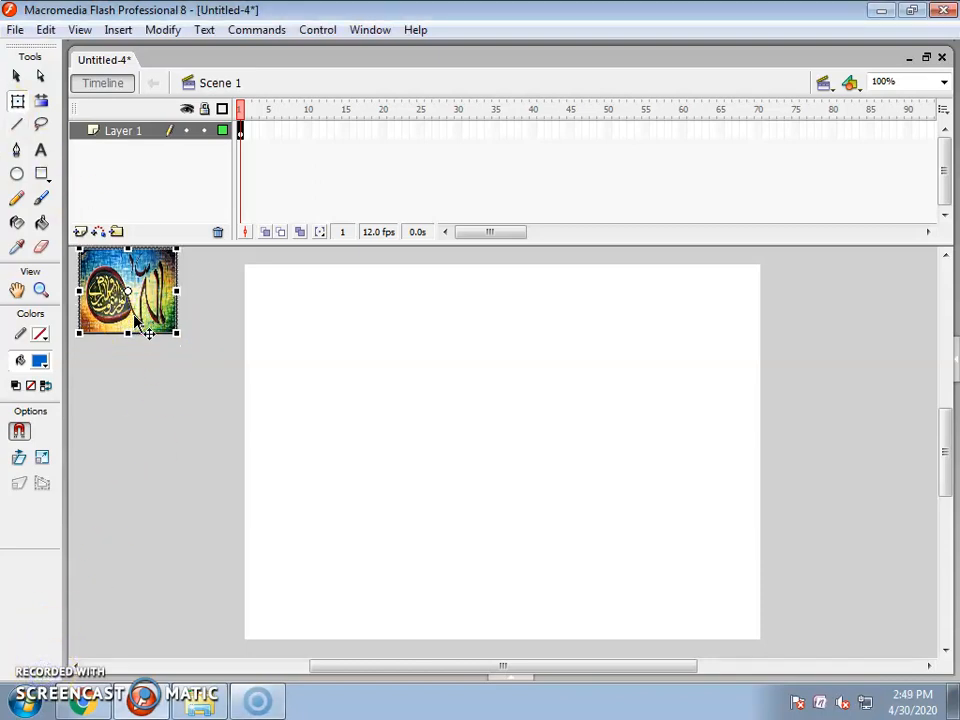
pyautogui.moveTo(352, 275)
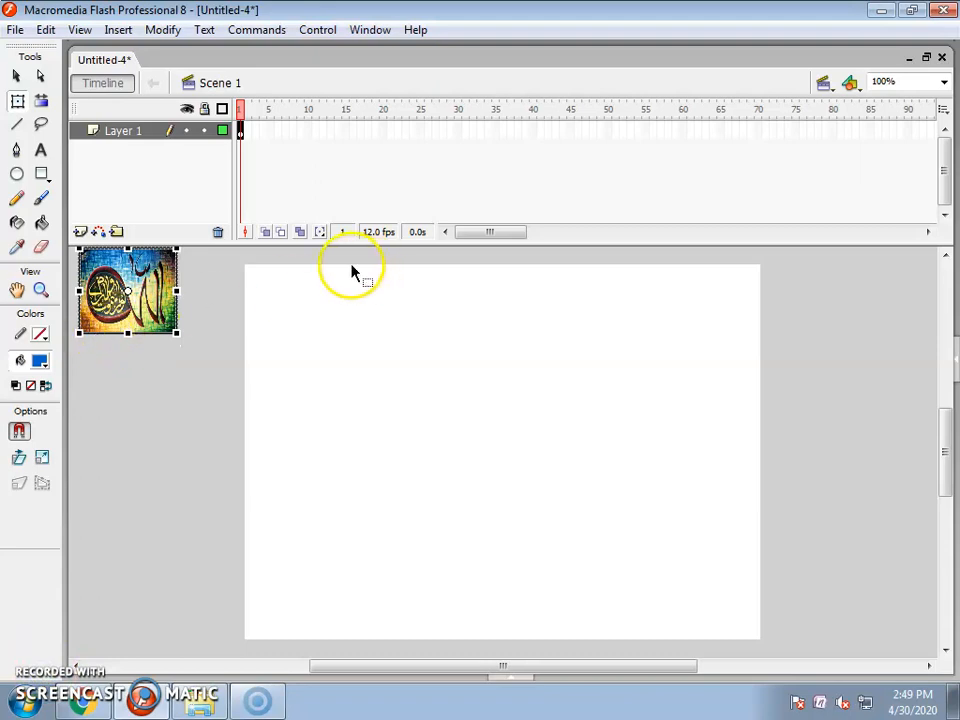
pyautogui.click(15, 76)
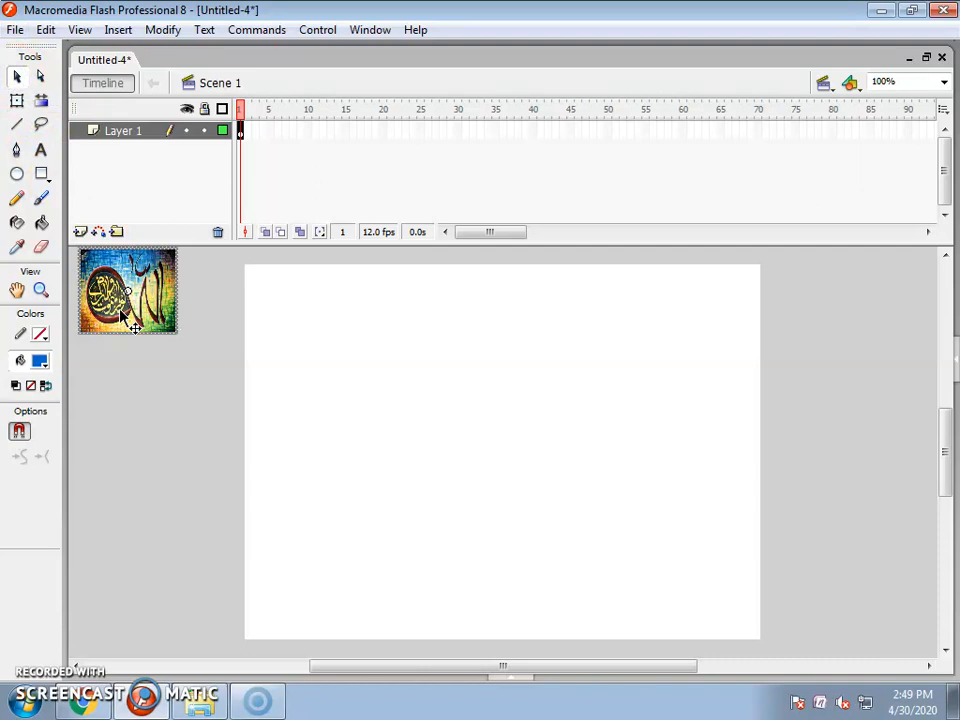
# Step: Apply Insert > Timeline > Create Motion Tween to the frame-1 picture
pyautogui.click(118, 29)
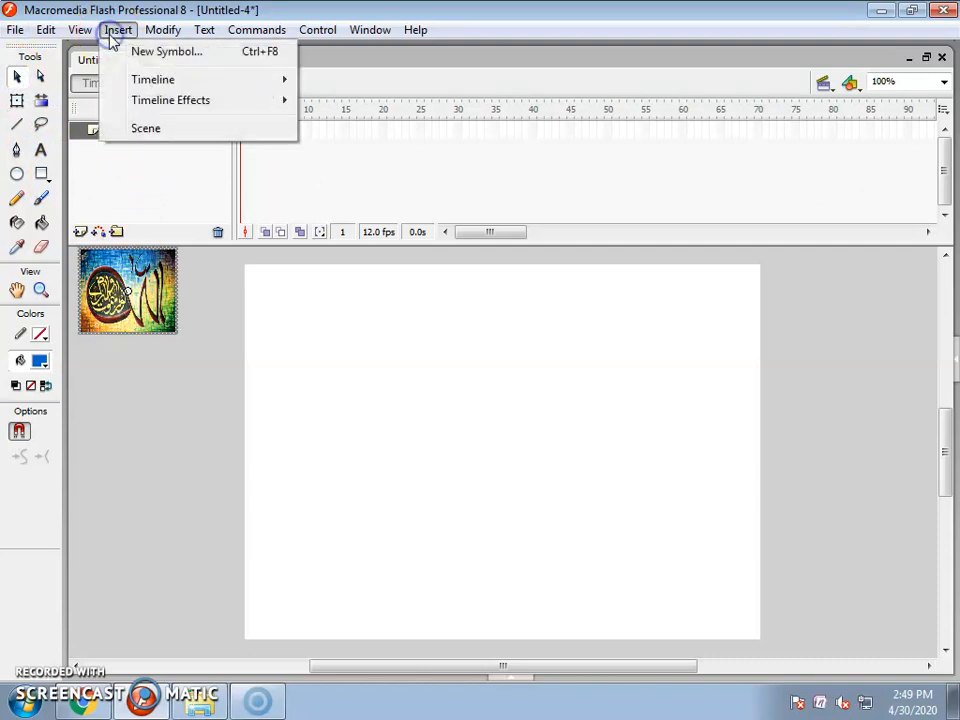
pyautogui.moveTo(176, 100)
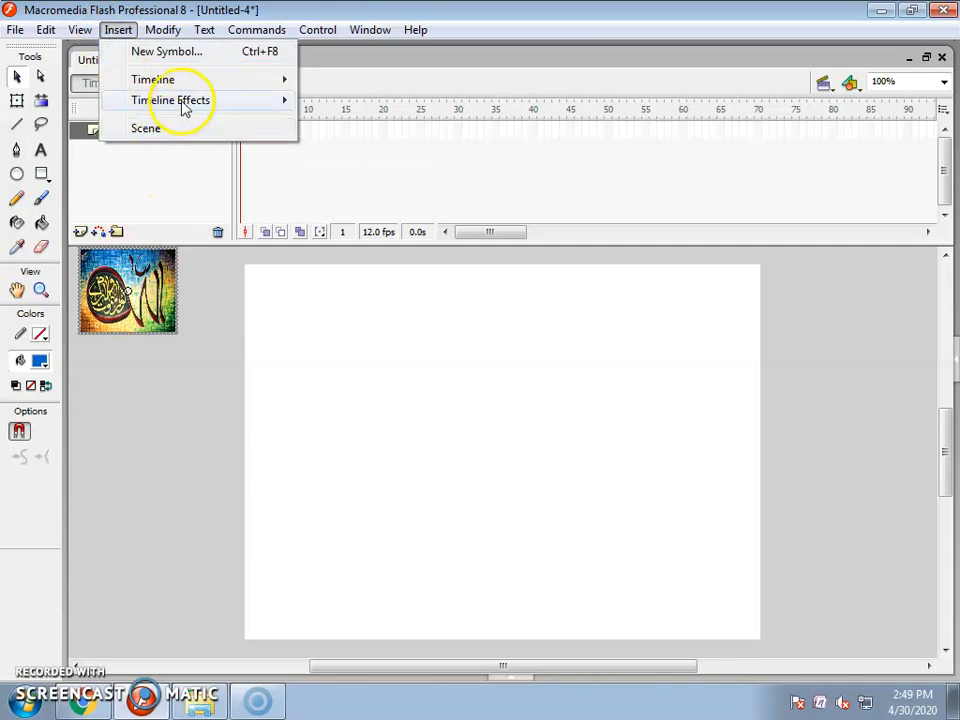
pyautogui.click(153, 79)
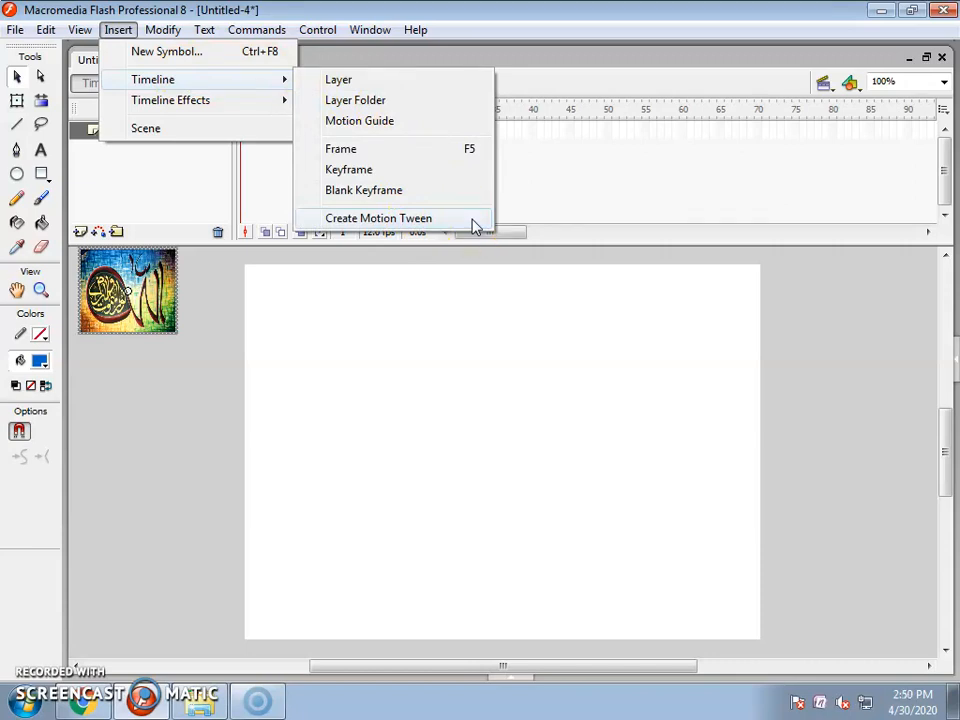
pyautogui.click(378, 218)
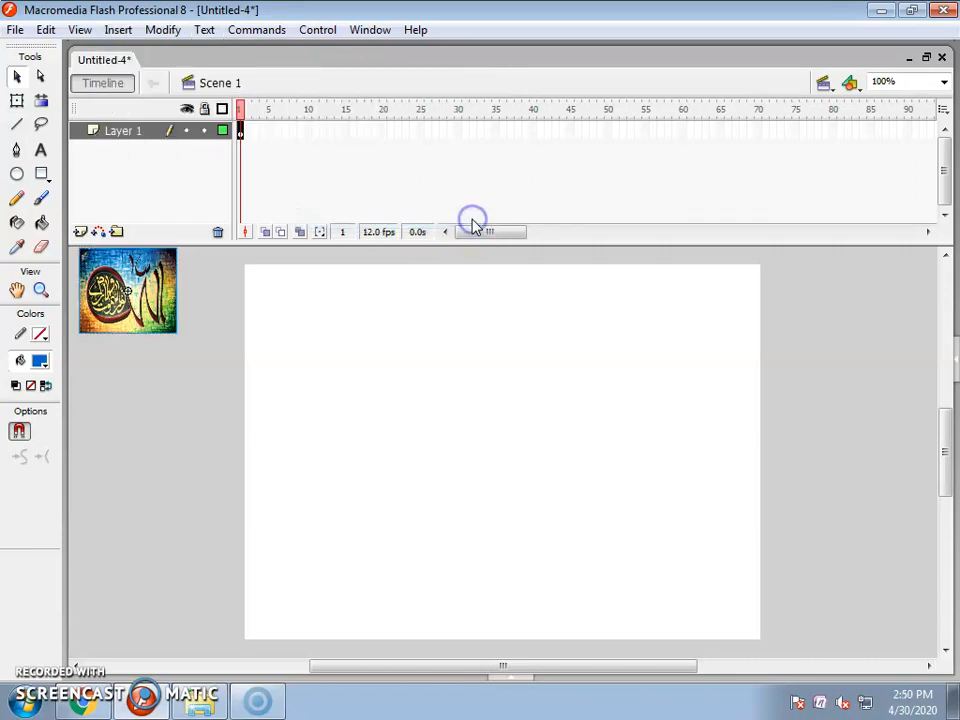
pyautogui.moveTo(355, 140)
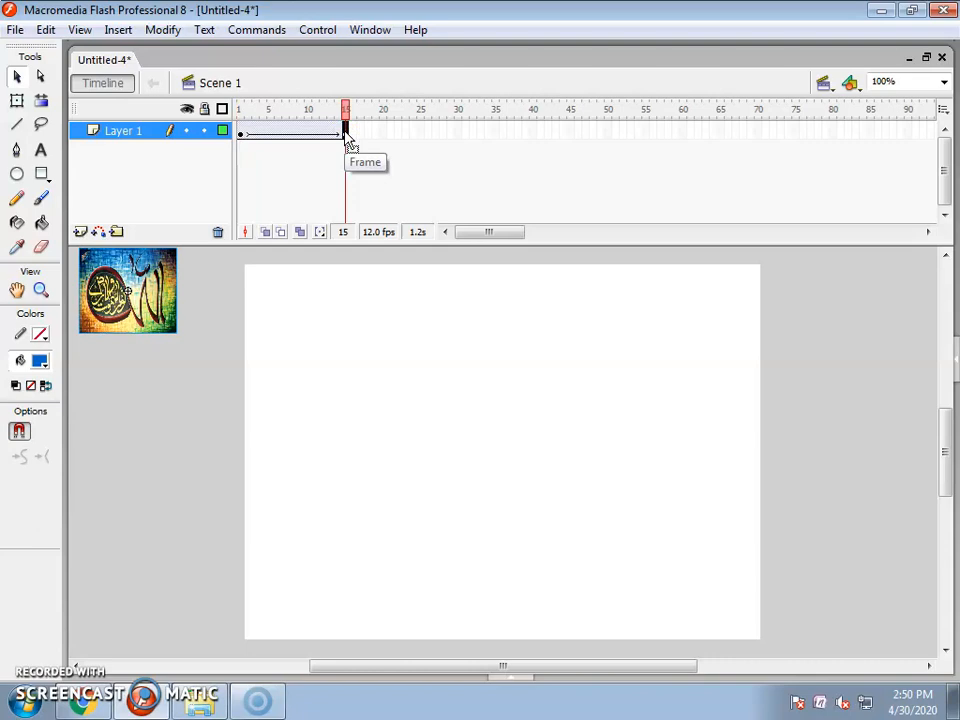
# Step: Centre the picture on the stage and switch to Free Transform for enlarging
pyautogui.moveTo(418, 392); pyautogui.dragTo(516, 489)
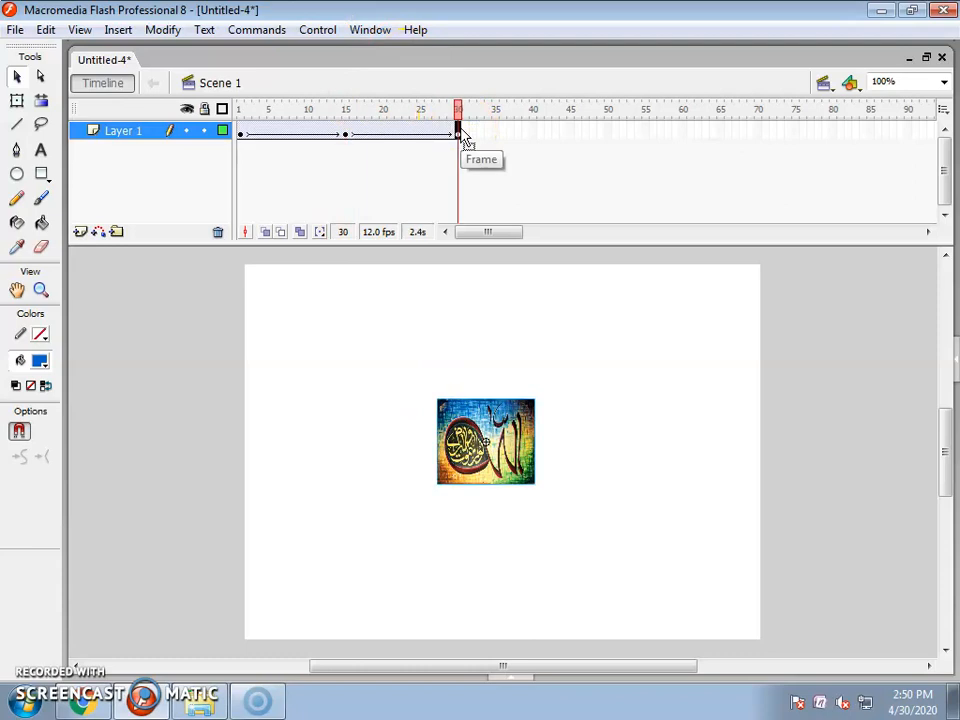
pyautogui.moveTo(16, 101)
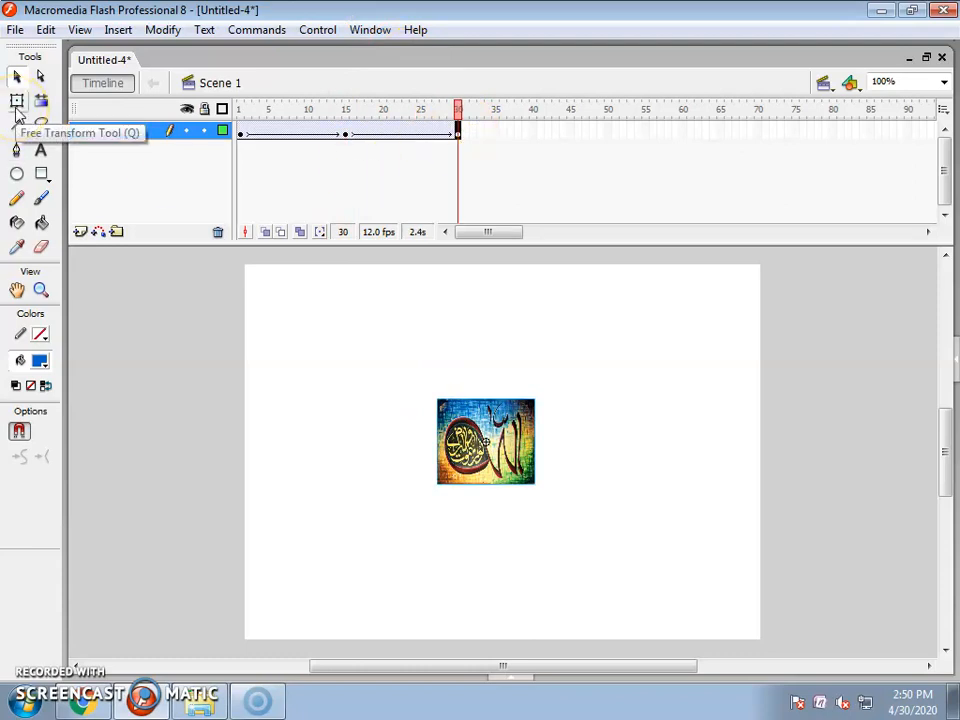
pyautogui.click(16, 101)
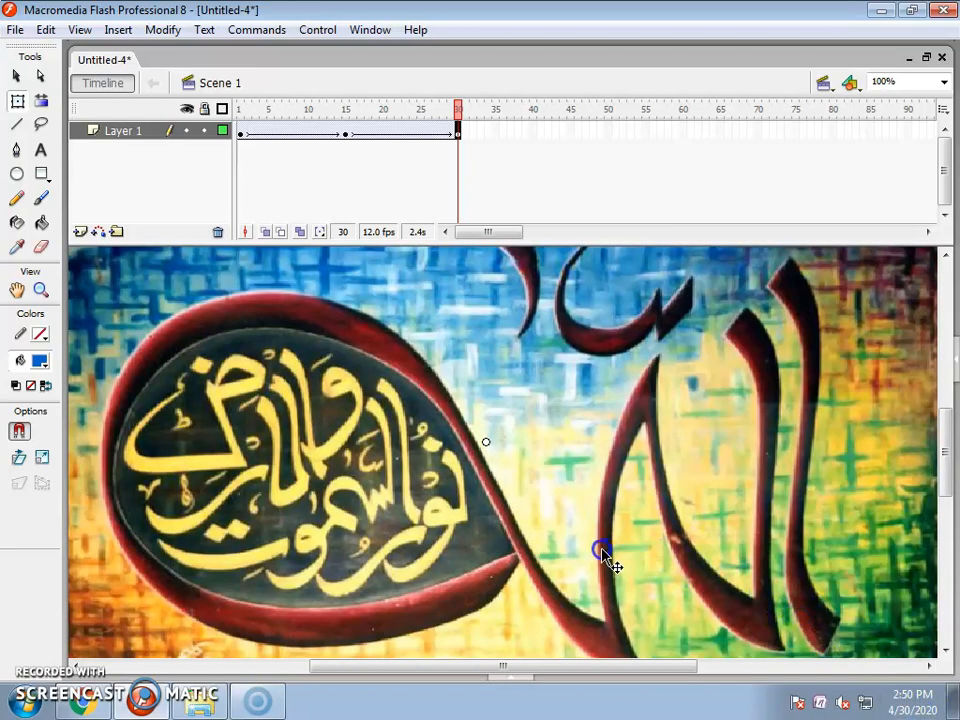
# Step: Set the frame-30 picture's Color to Alpha with a near-invisible percentage
pyautogui.click(600, 553)
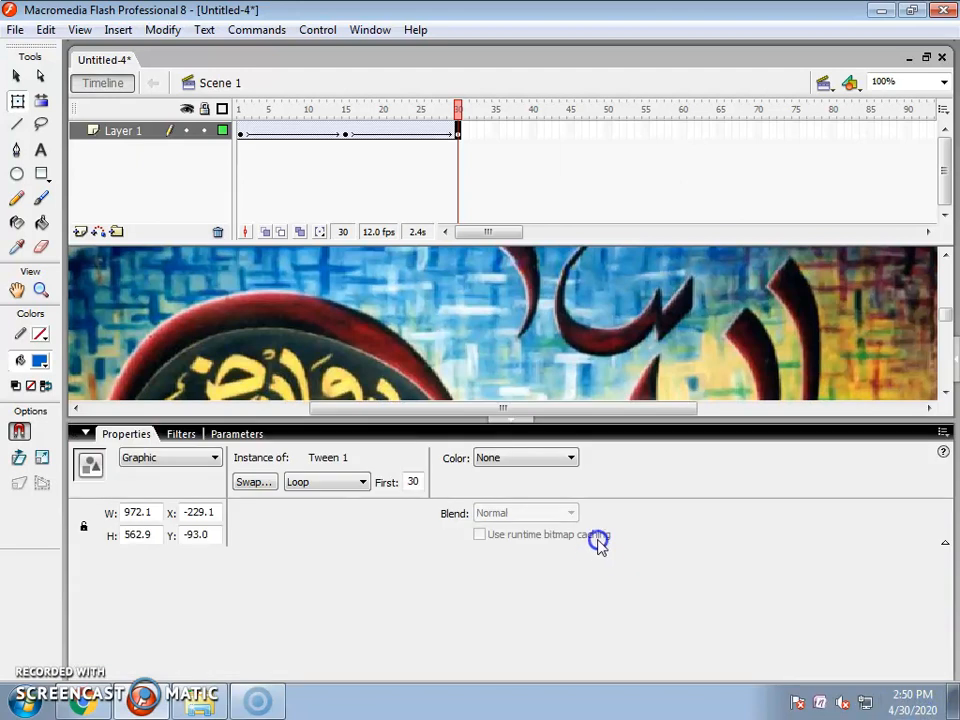
pyautogui.moveTo(520, 458)
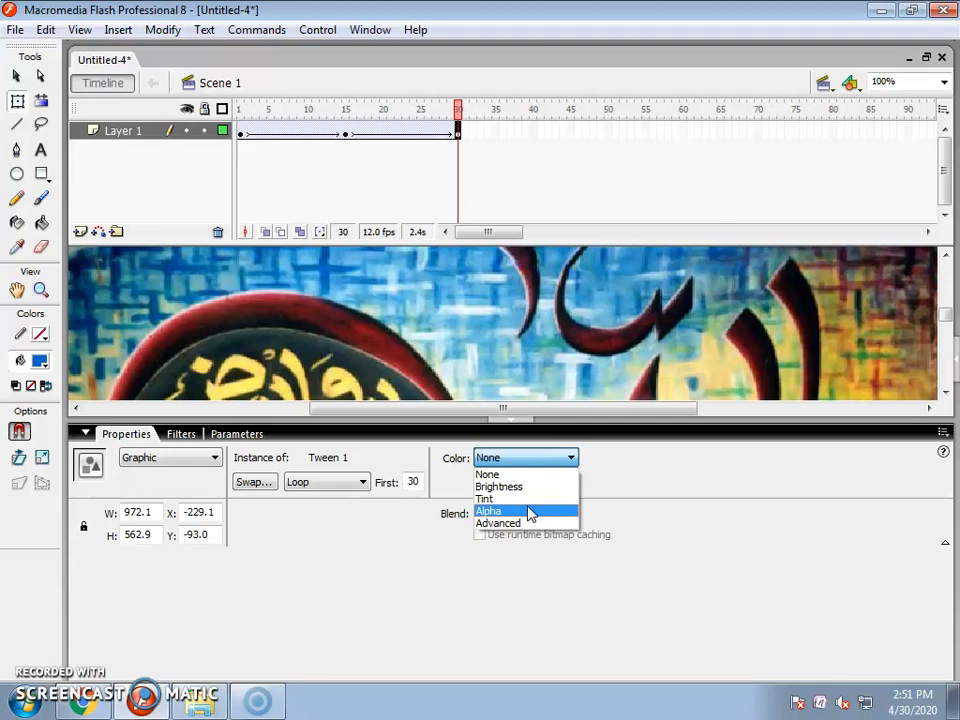
pyautogui.click(490, 511)
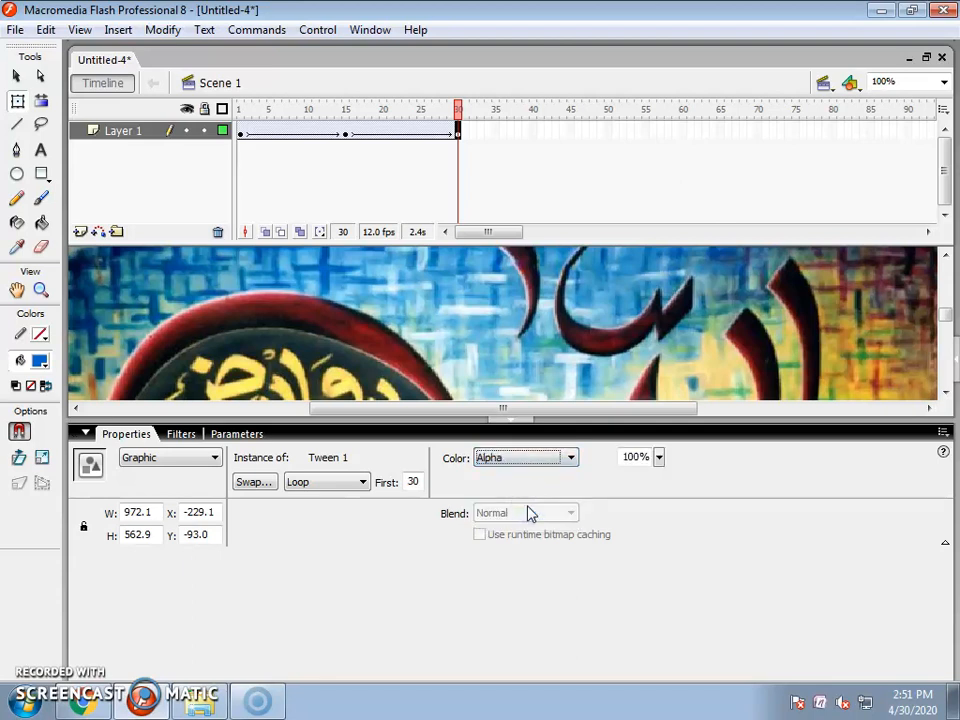
pyautogui.moveTo(640, 457)
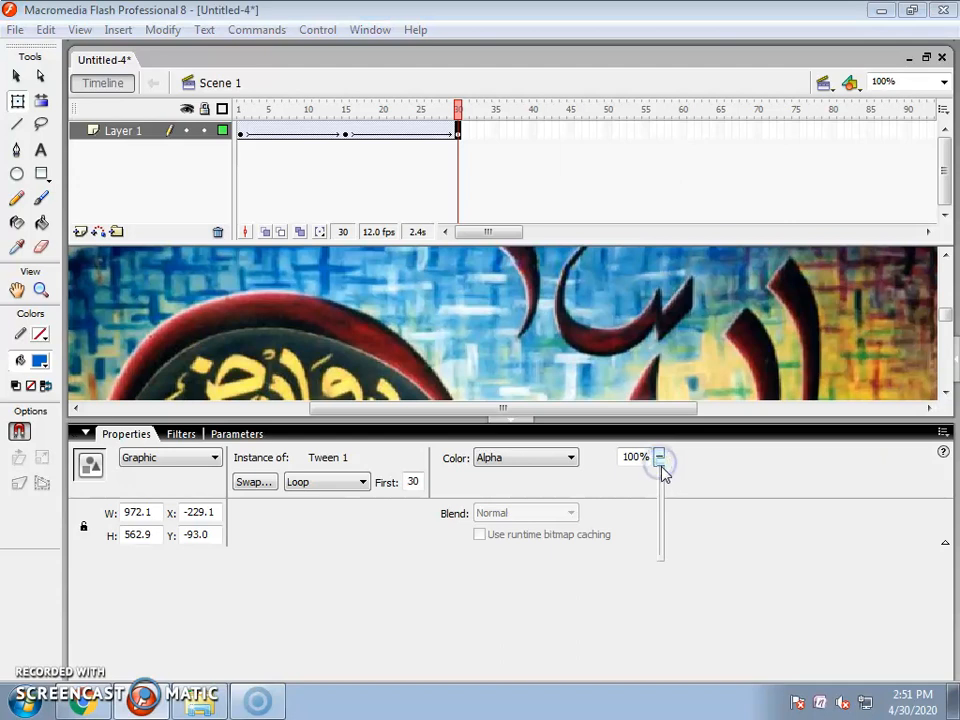
pyautogui.moveTo(660, 460); pyautogui.dragTo(662, 553)
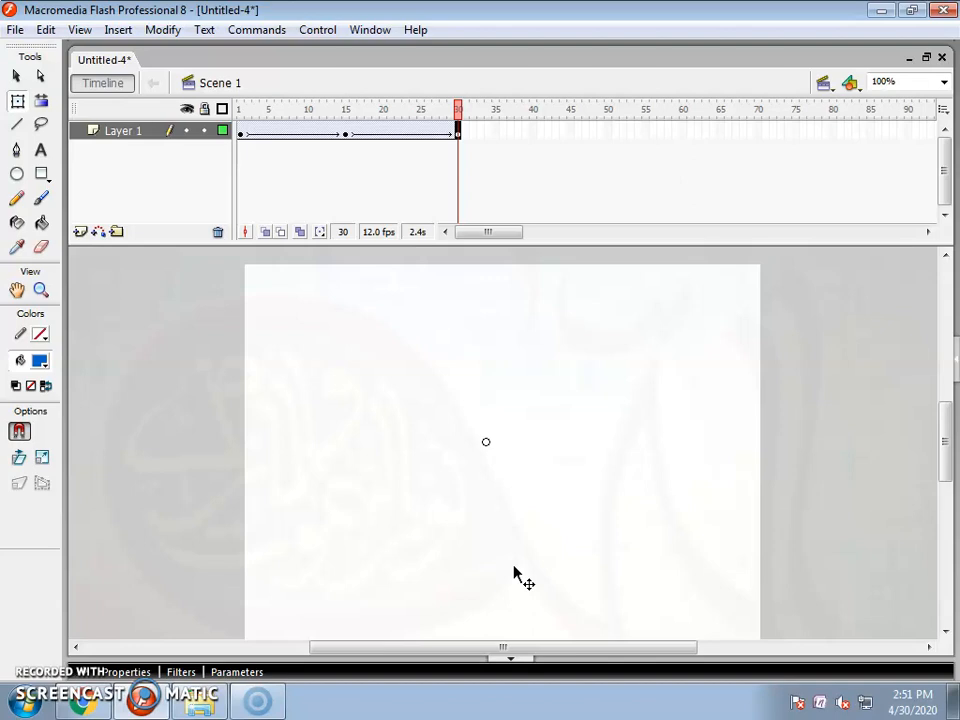
# Step: Run Control > Test Movie to preview the grow-and-fade animation
pyautogui.click(317, 29)
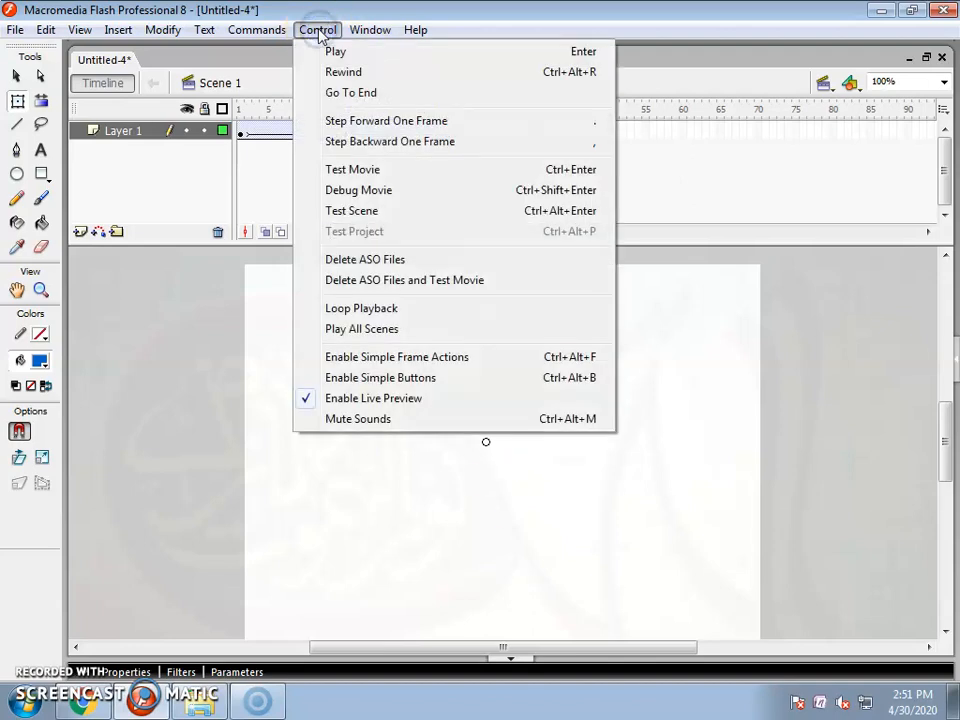
pyautogui.moveTo(390, 169)
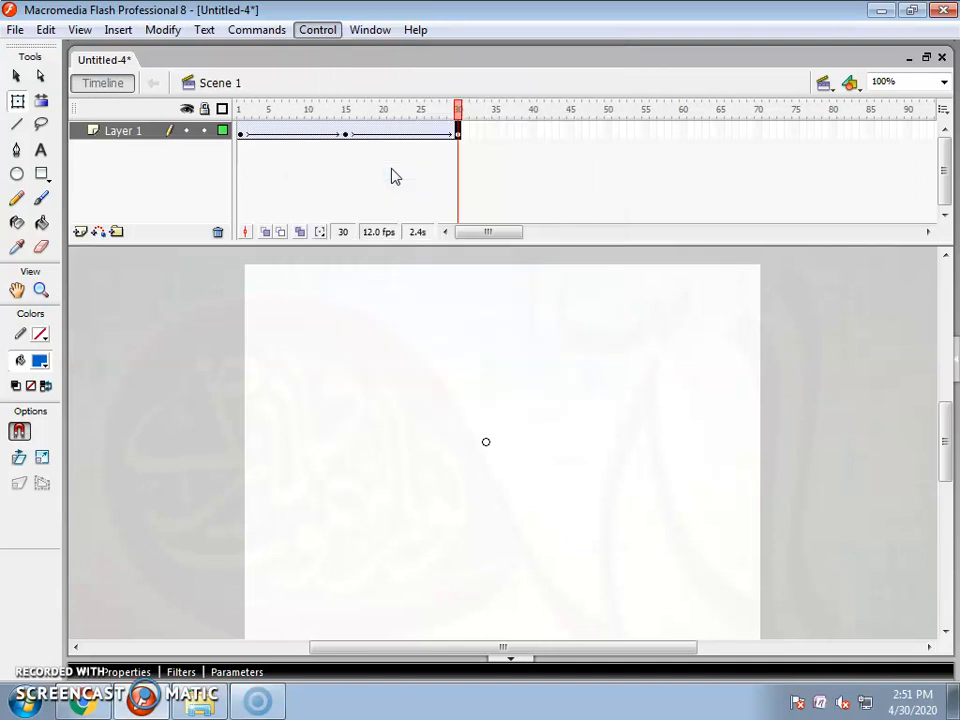
pyautogui.click(317, 29)
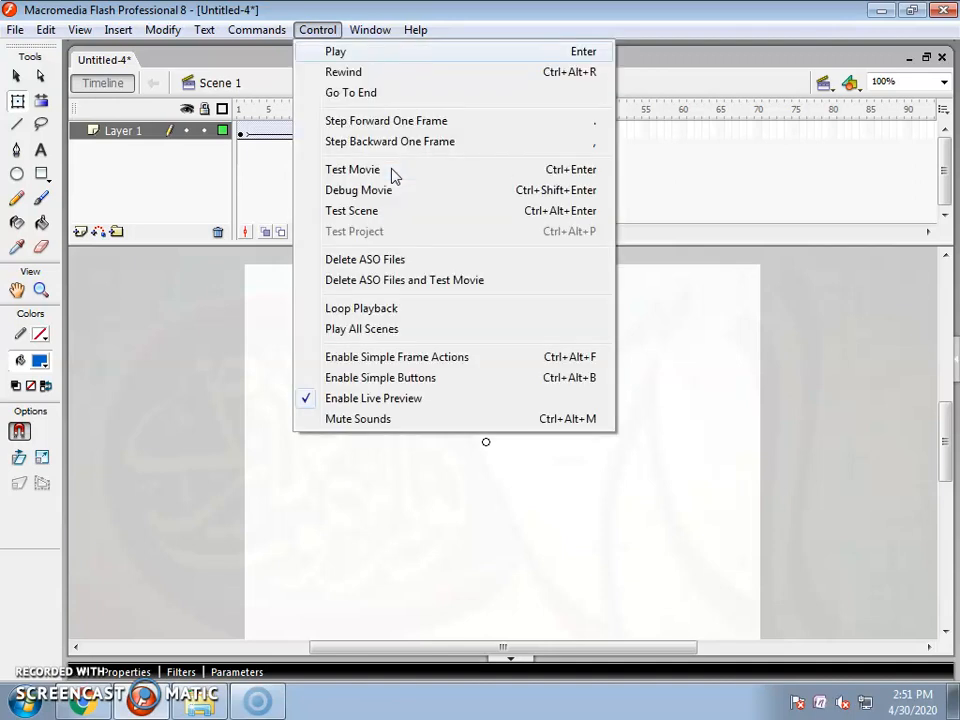
pyautogui.click(353, 169)
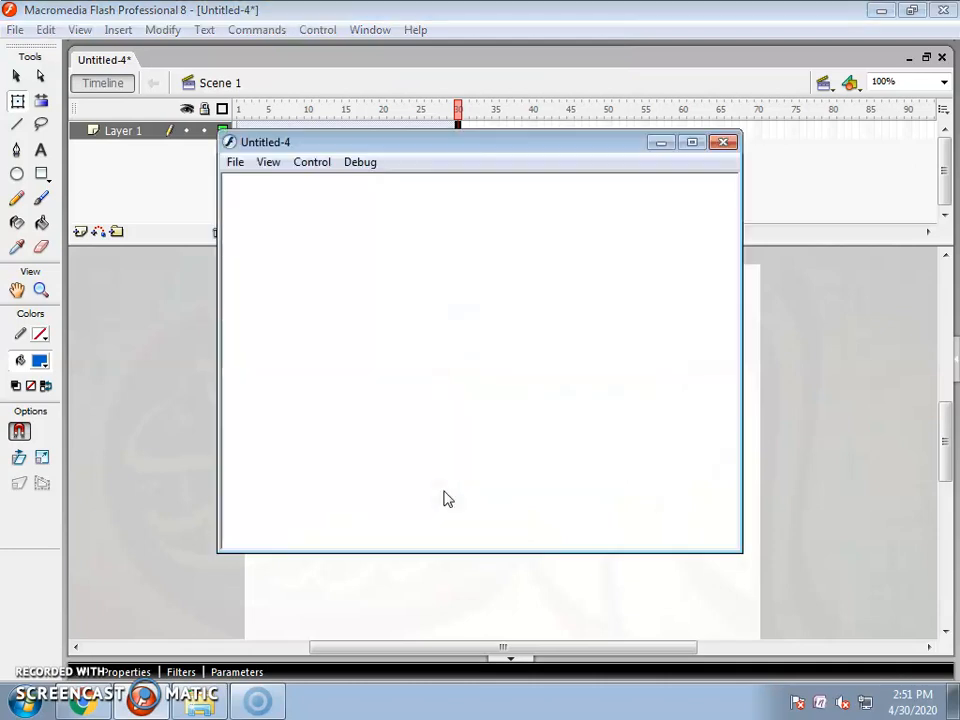